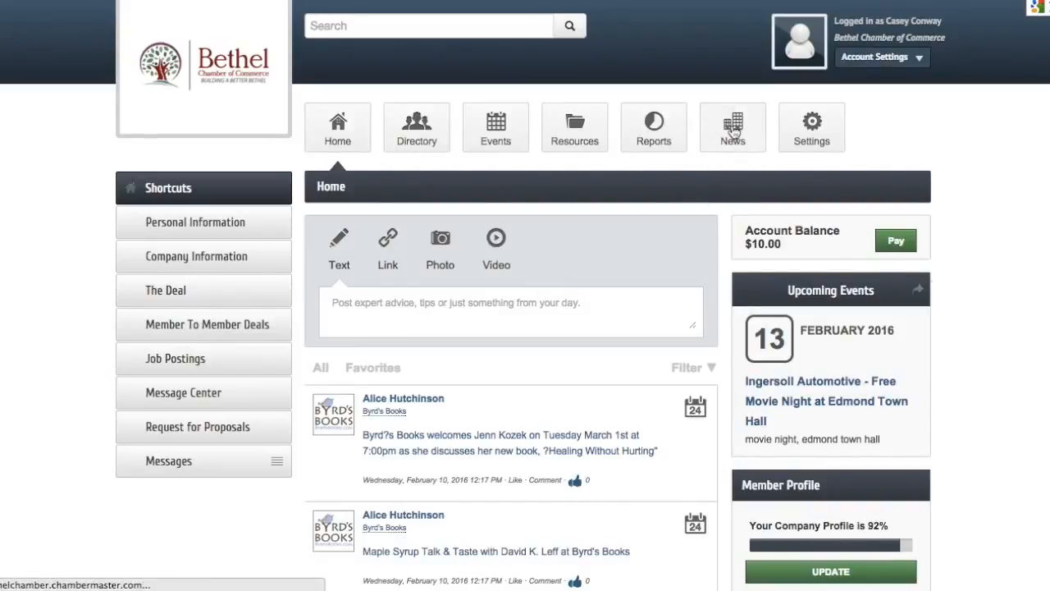
- Go to News and open the Member To Member Deals listing of 14 deals
click(732, 127)
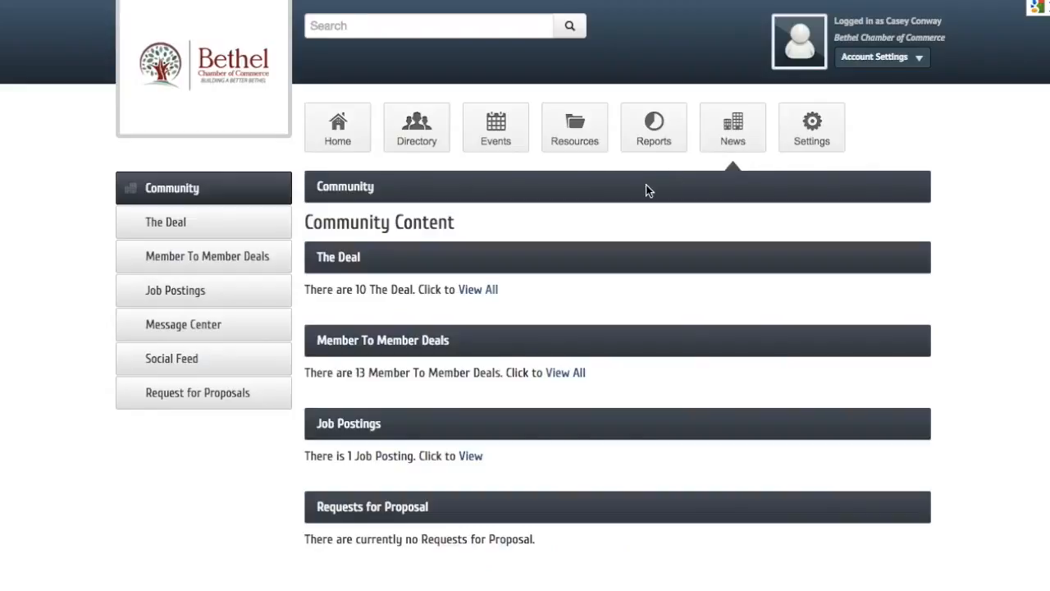
mouse_move(207, 256)
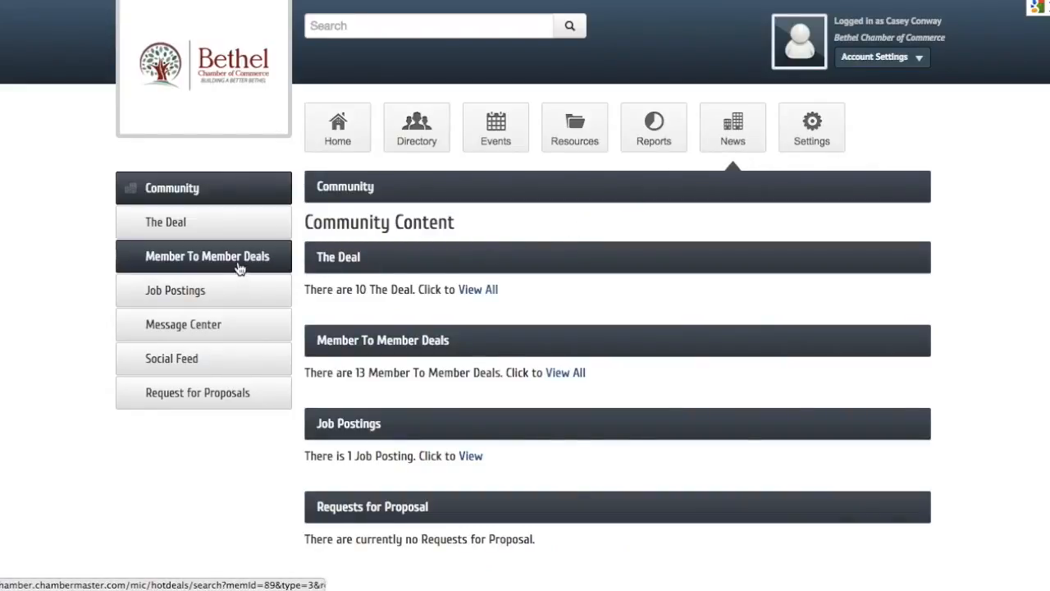
click(207, 256)
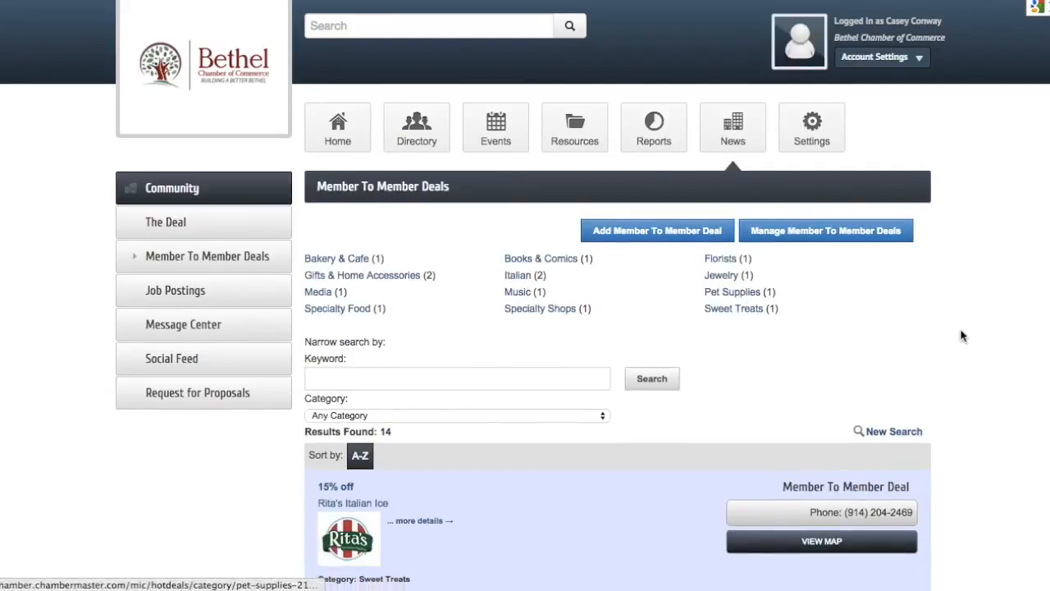
- Add a new Member To Member Deal titled 'Win Bethel Bucks!'
click(657, 230)
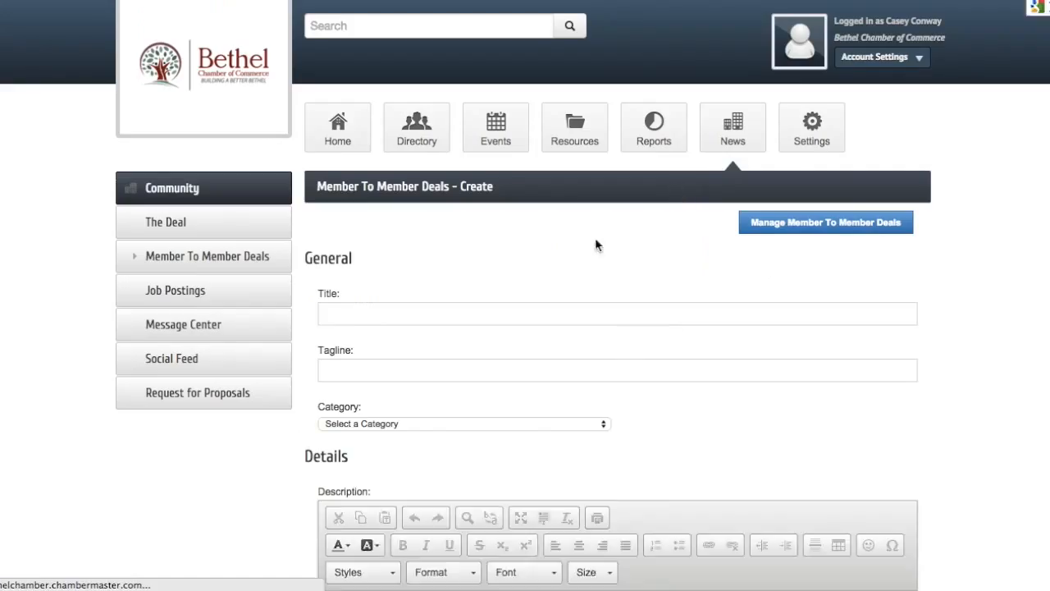
click(617, 314)
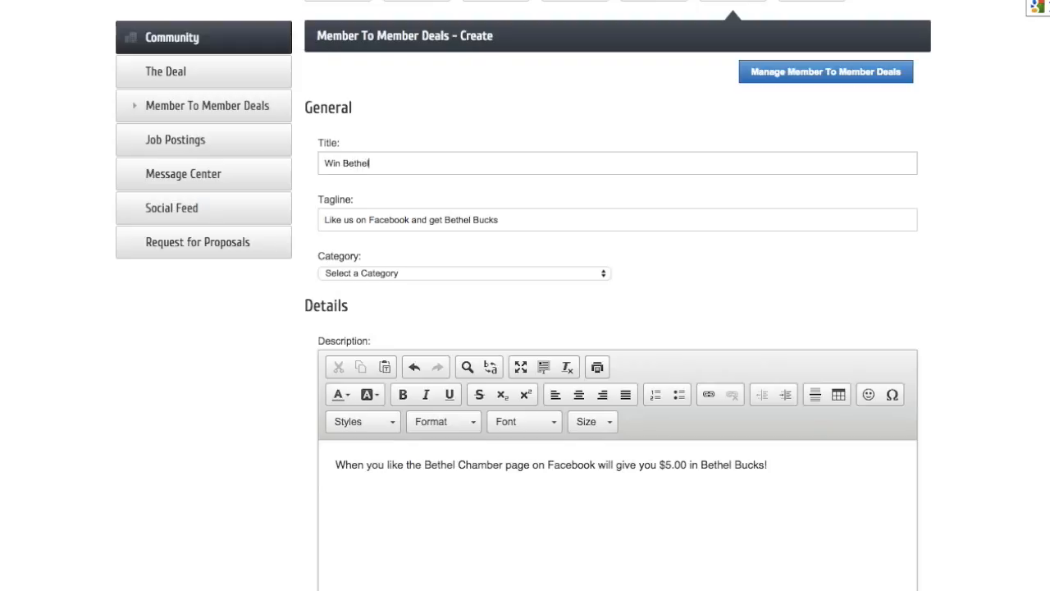
text(Bucks!)
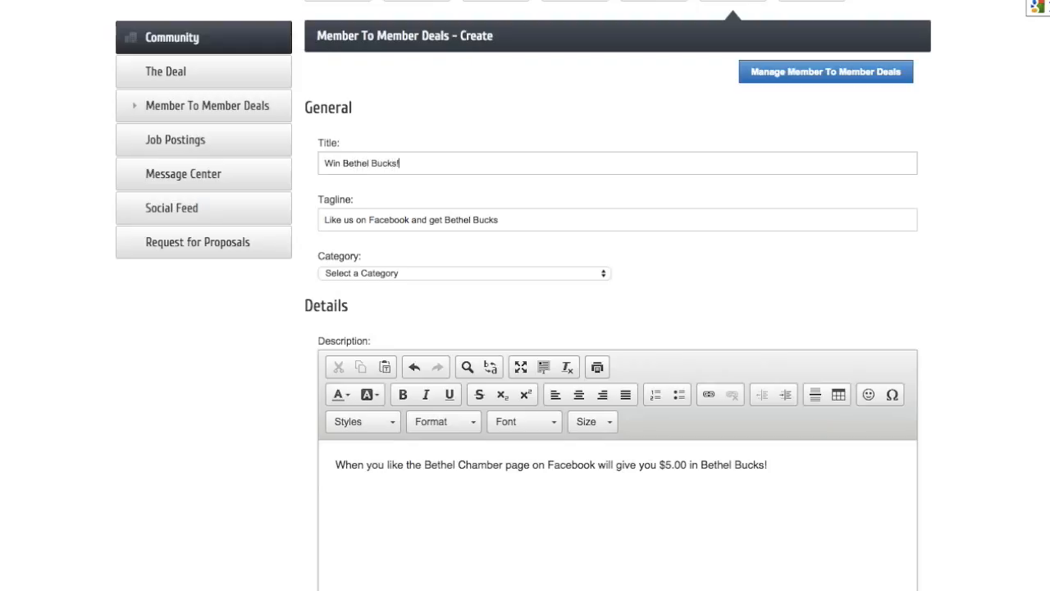
- Enter the tagline 'Like us on Facebook and win $5.00 in Bethel Bucks'
scroll(down, 3)
text(Like)
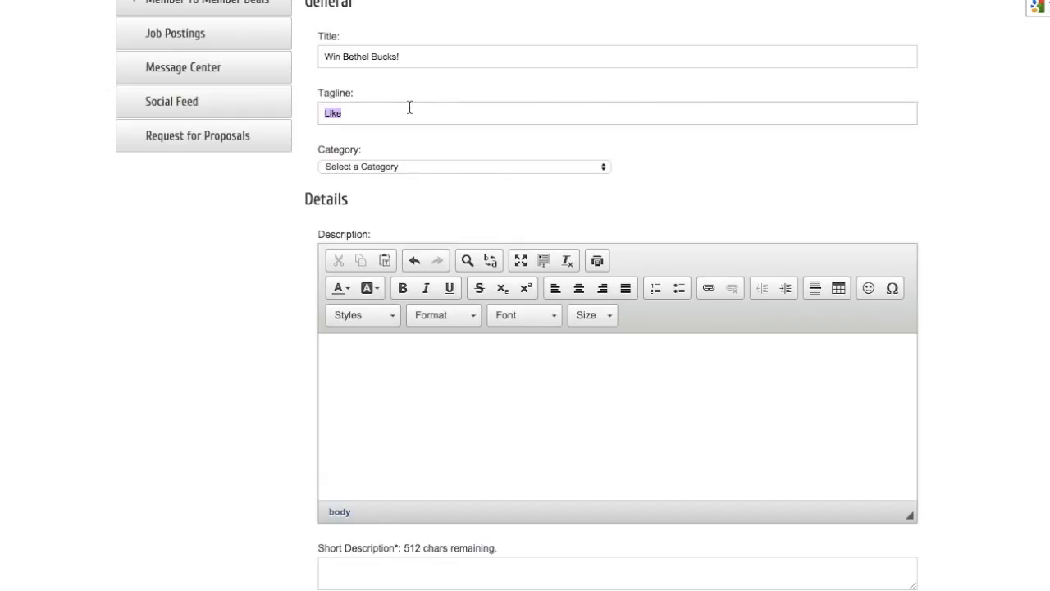
text(us on)
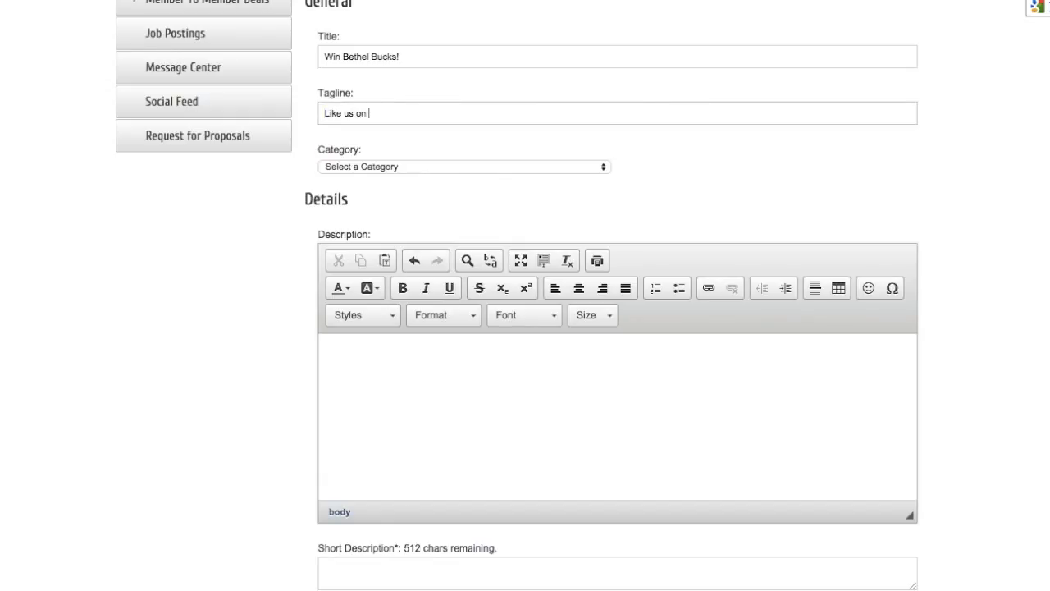
text(Facebook and)
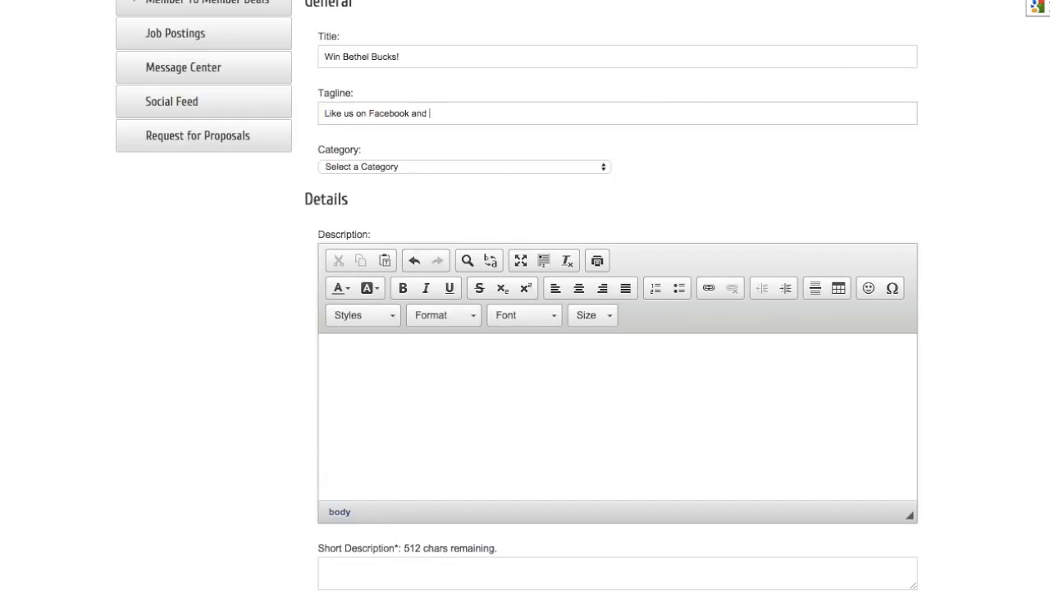
text(win $5)
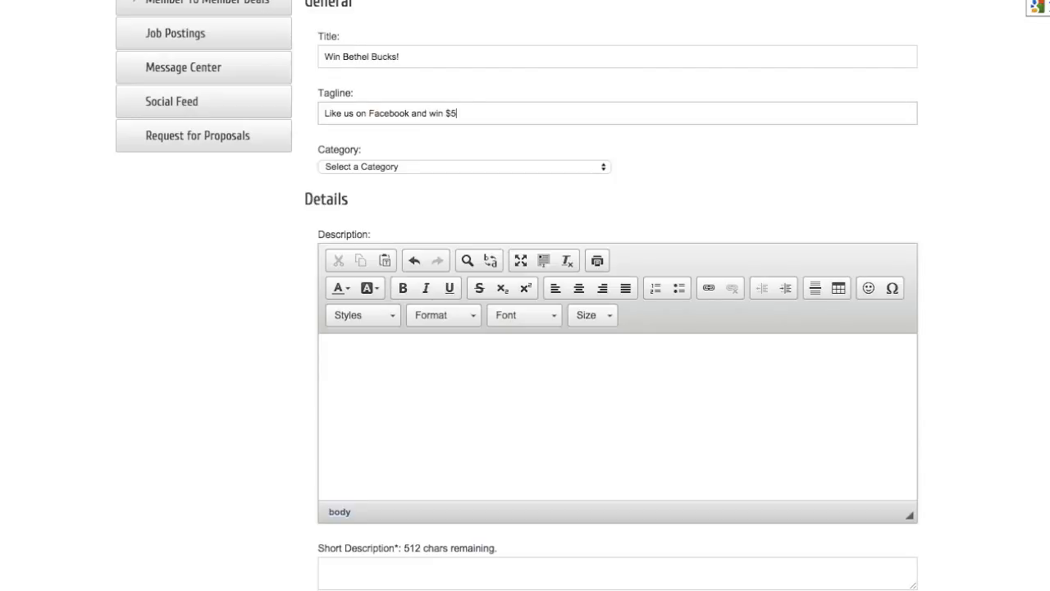
text(.00 in Bethel Bucks)
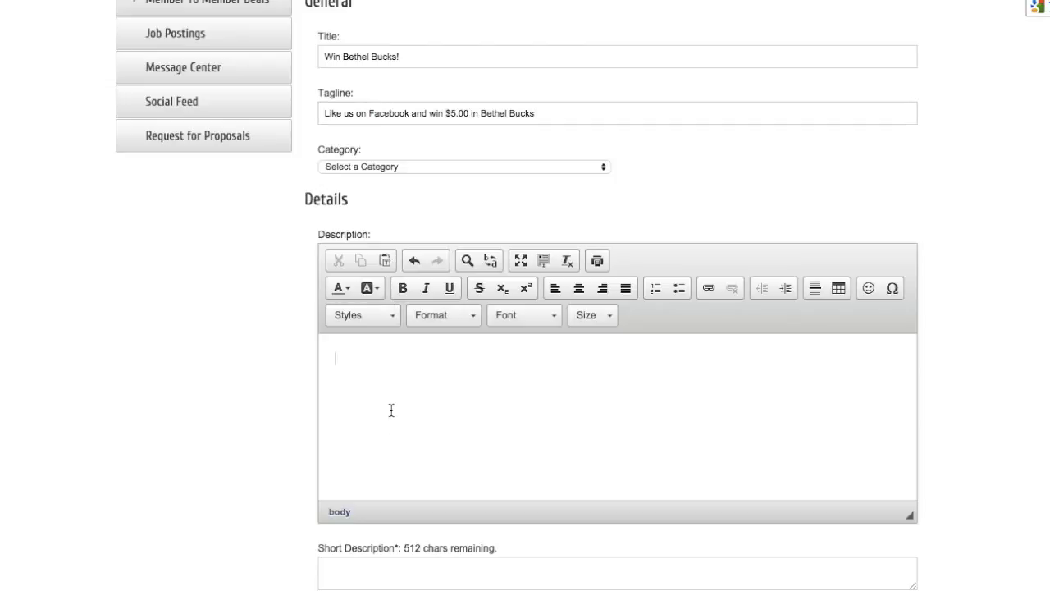
- Type the description 'When you like the Bethel Chamber page on Facebook you will win $5.00 in Bethel B…'
text(When you like)
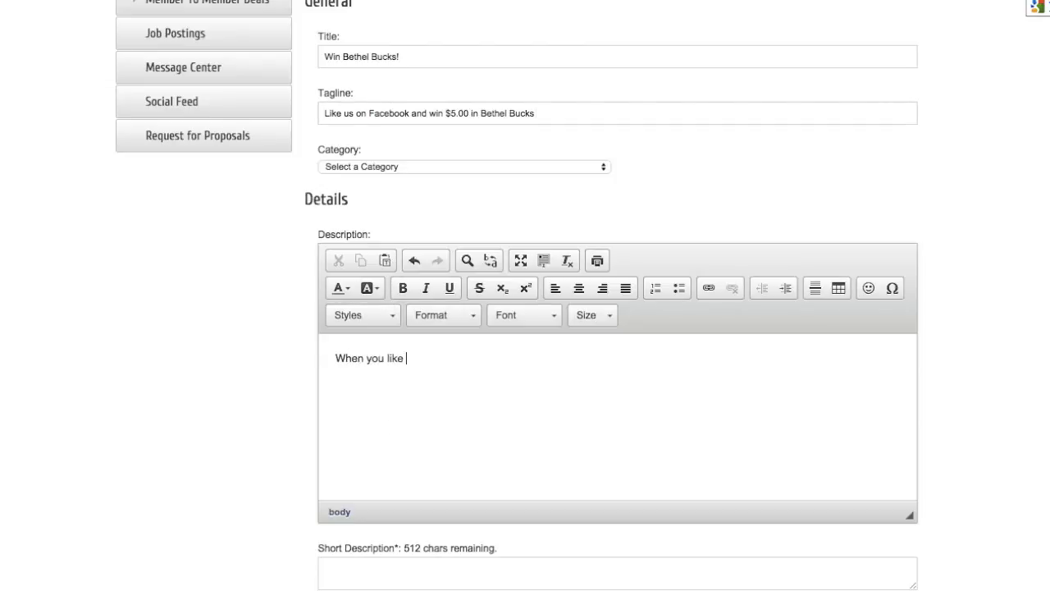
text(the Bethel)
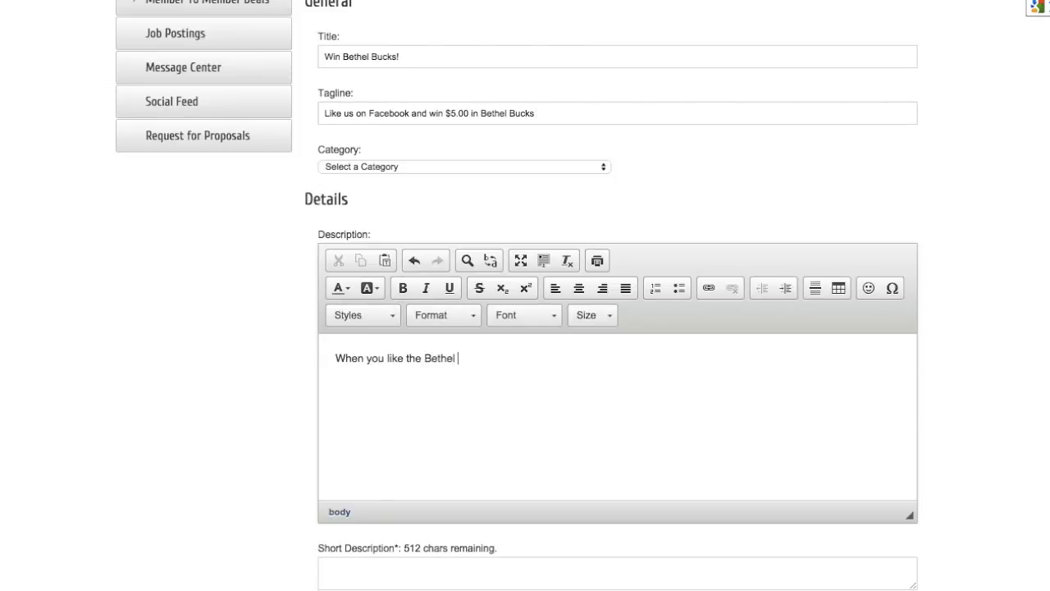
text(Chamber page on Facebook you wil)
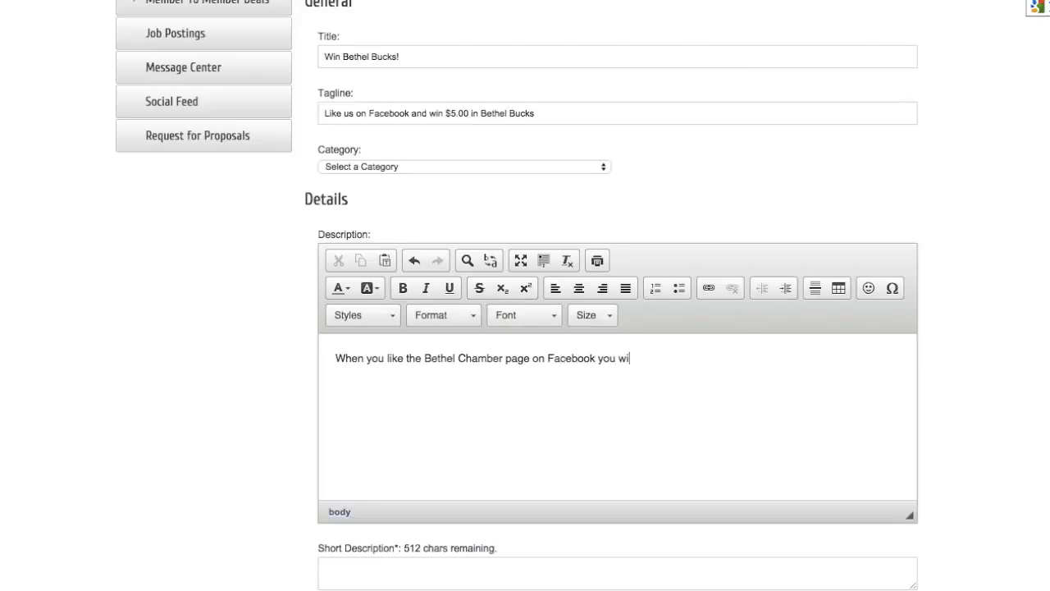
text(l win $5.00 in Bethel B)
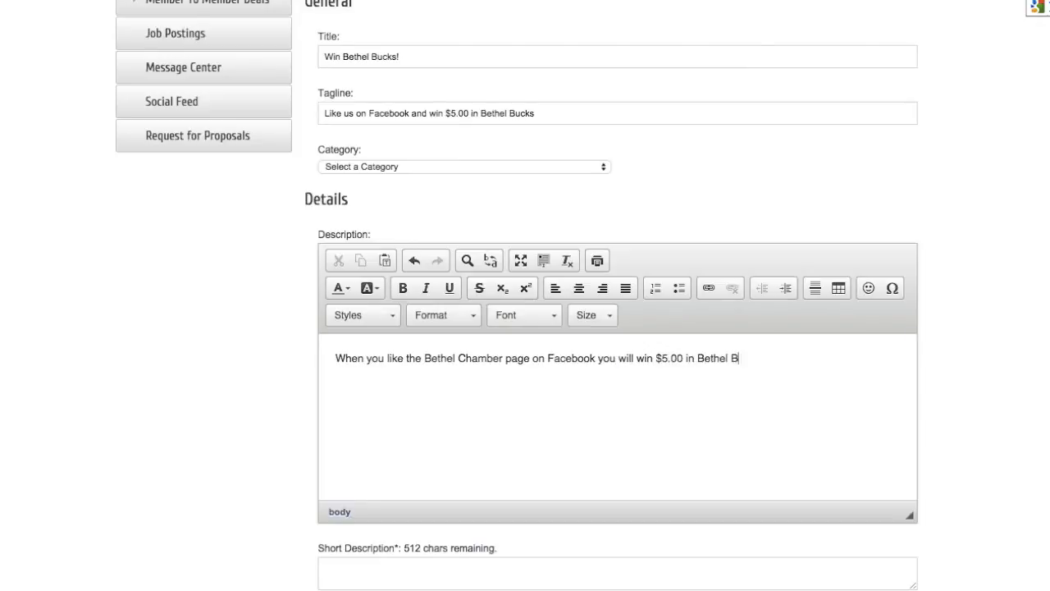
- Add short description 'Win $5.00 in Bethel Bucks' and offer dates 2/11/2016–2/13/2016
scroll(down, 3)
text(Win $5.00 in Bethel Buck)
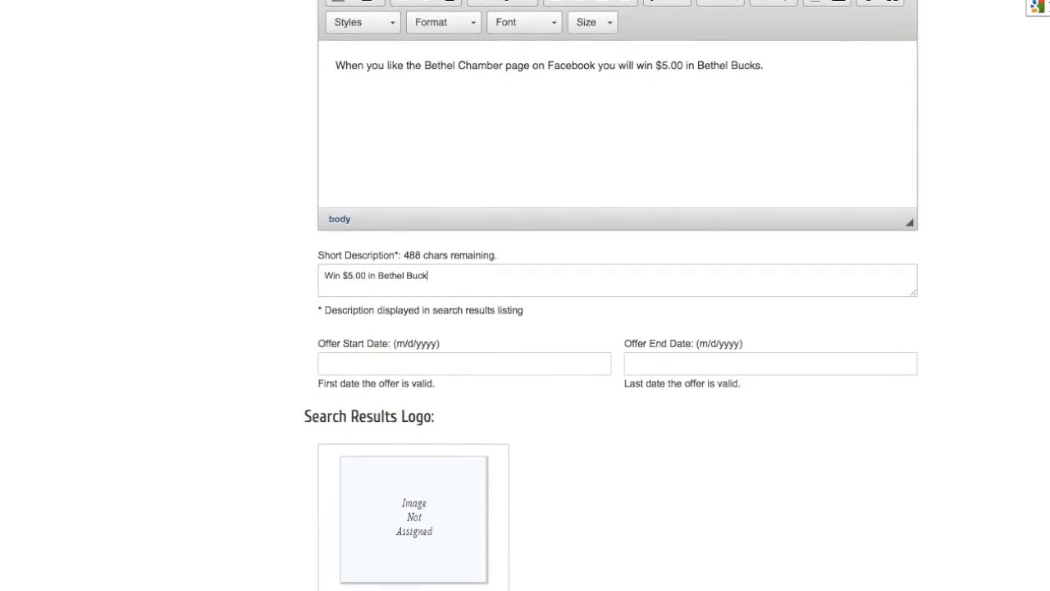
click(769, 316)
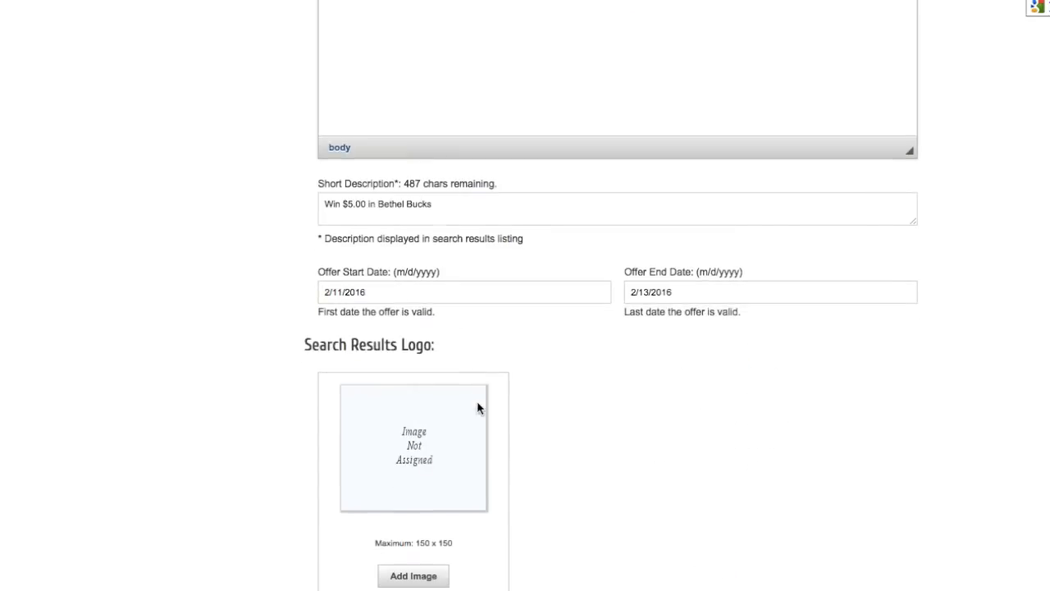
click(413, 575)
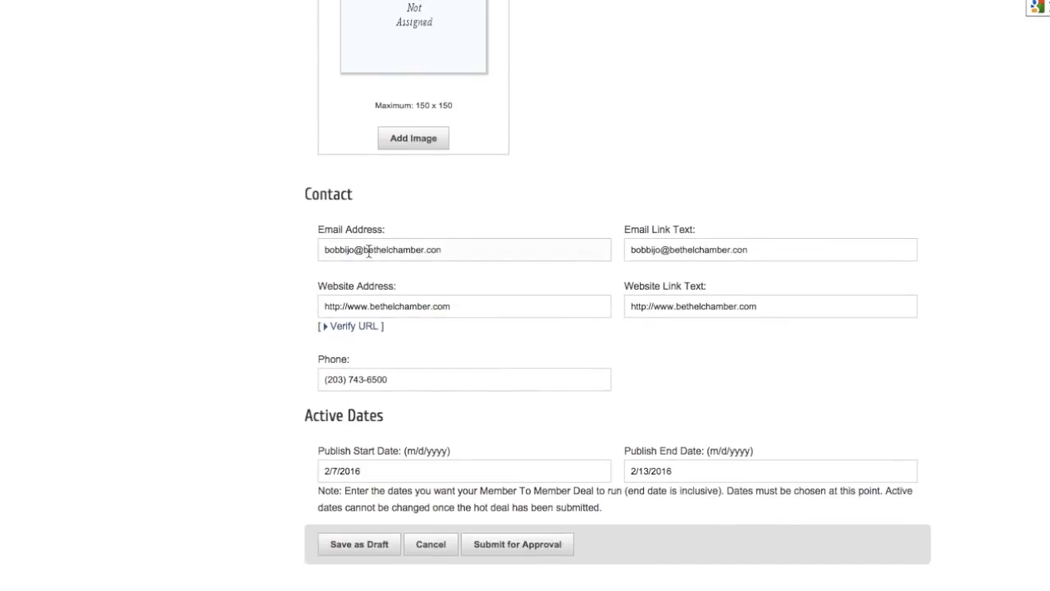
- Set the email link text to 'E-Mail Us Here' and publish start date to February 11
click(769, 250)
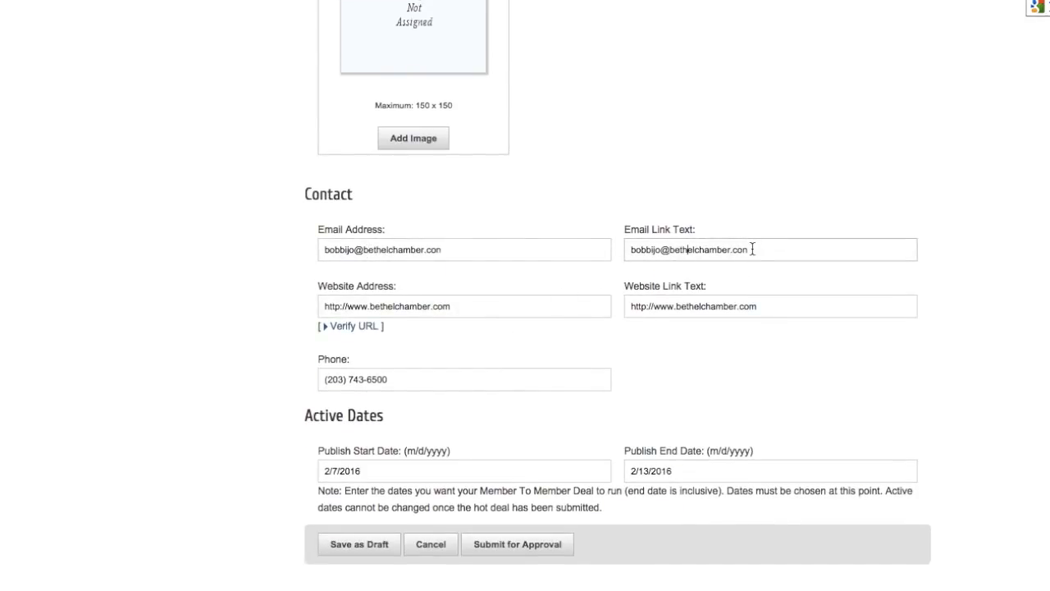
text(E-Mail Us)
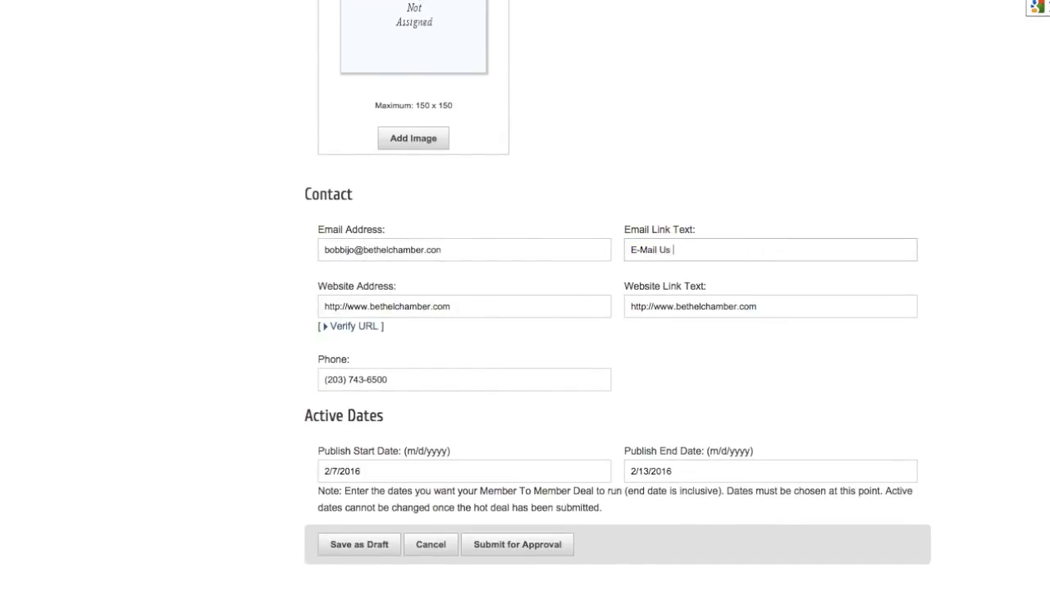
text(Here)
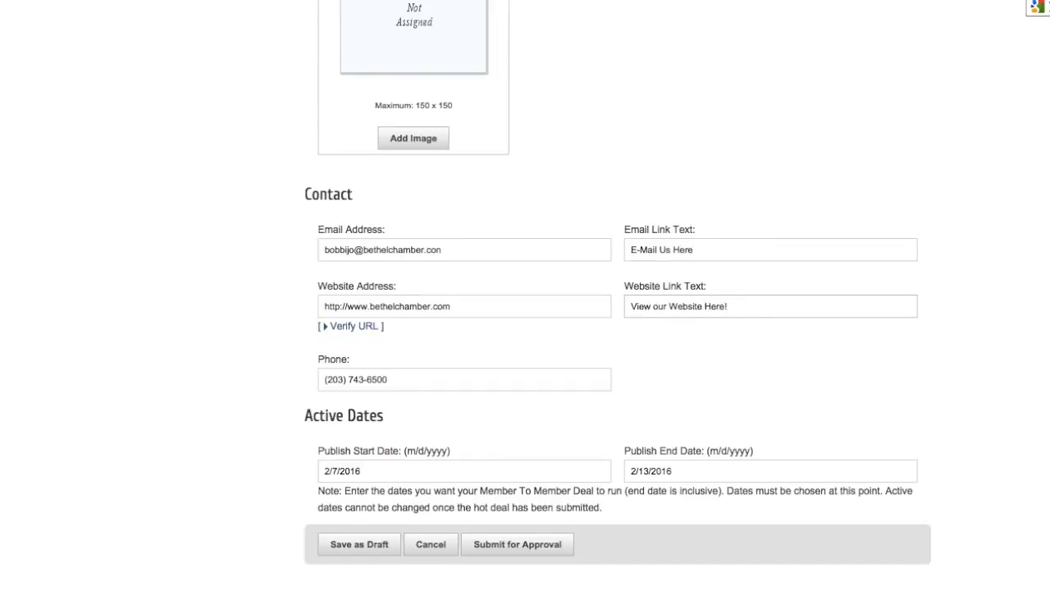
click(463, 471)
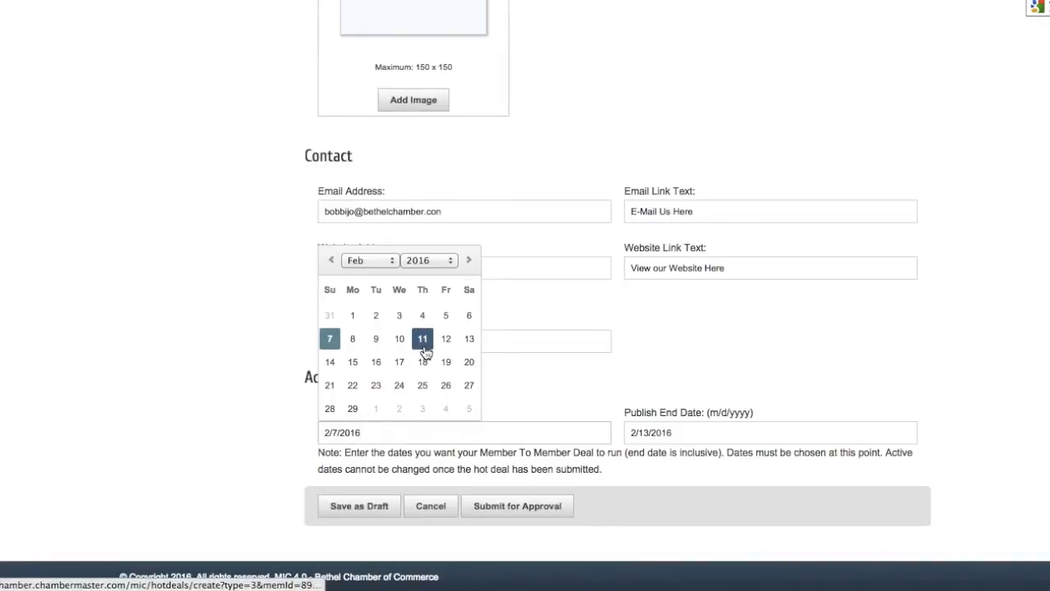
click(423, 338)
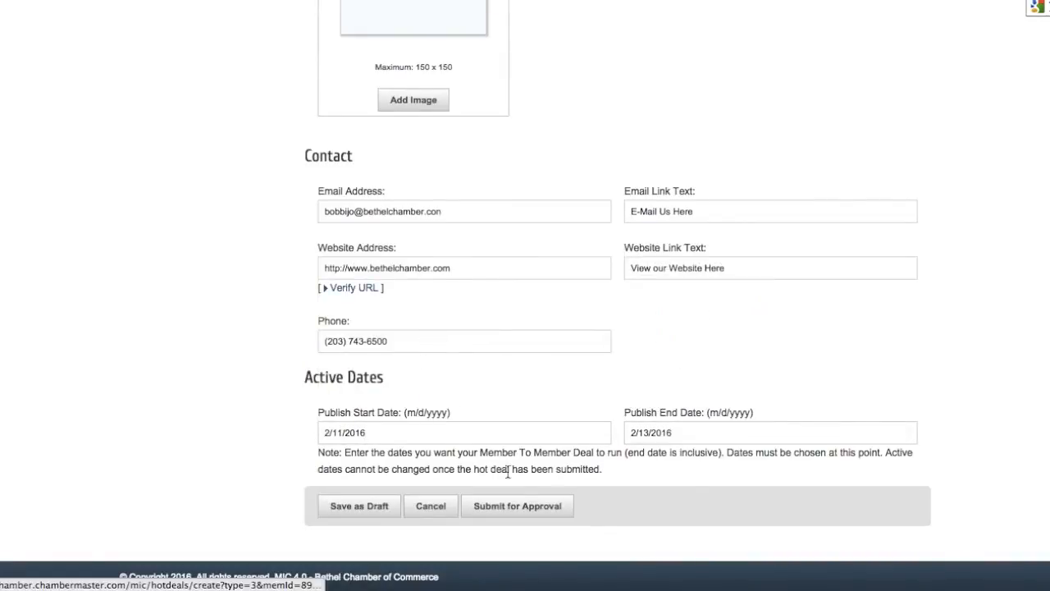
mouse_move(506, 509)
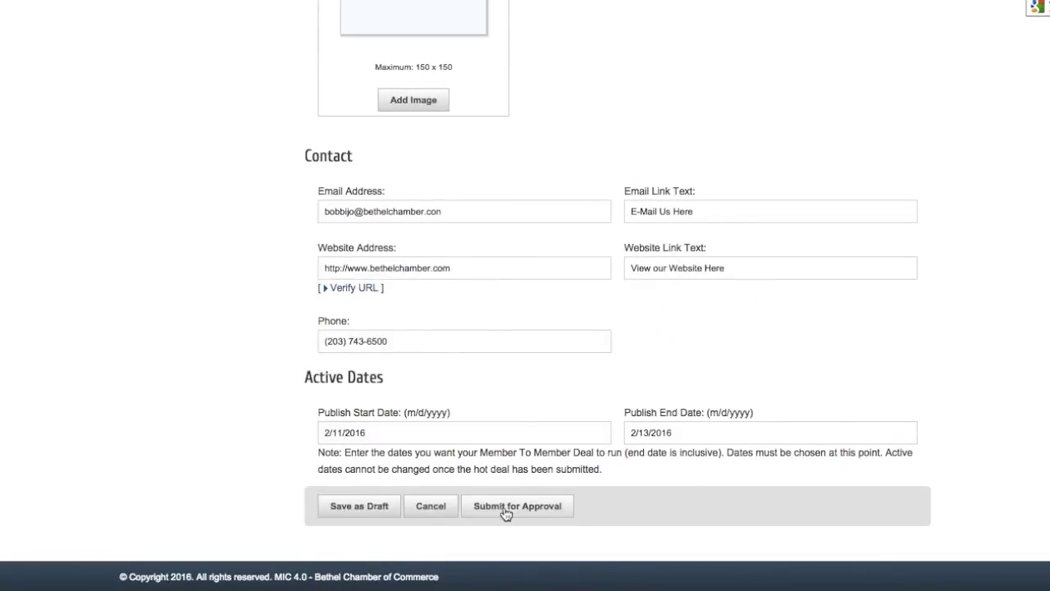
mouse_move(545, 503)
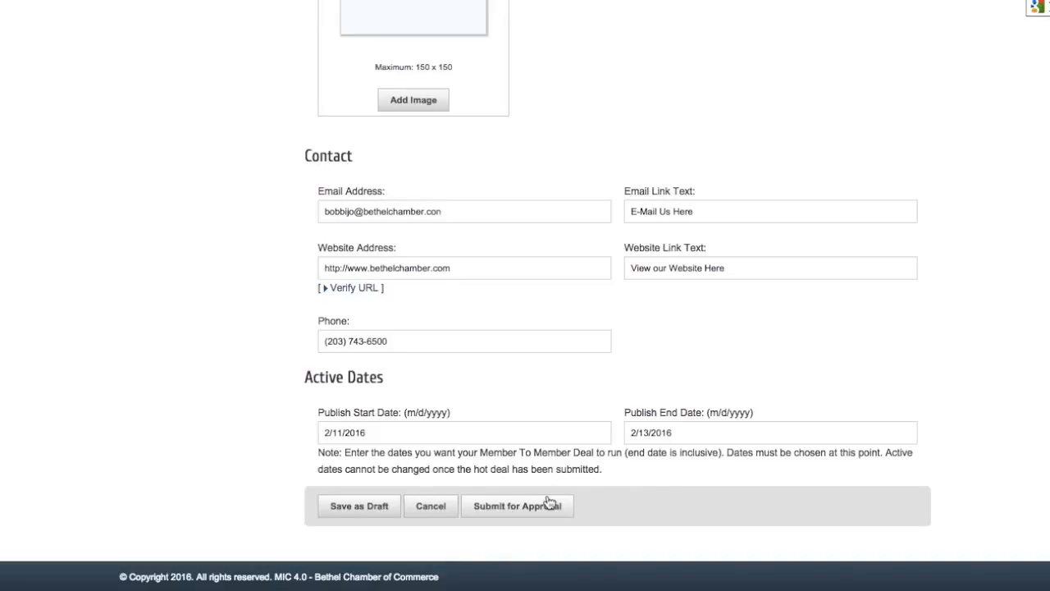